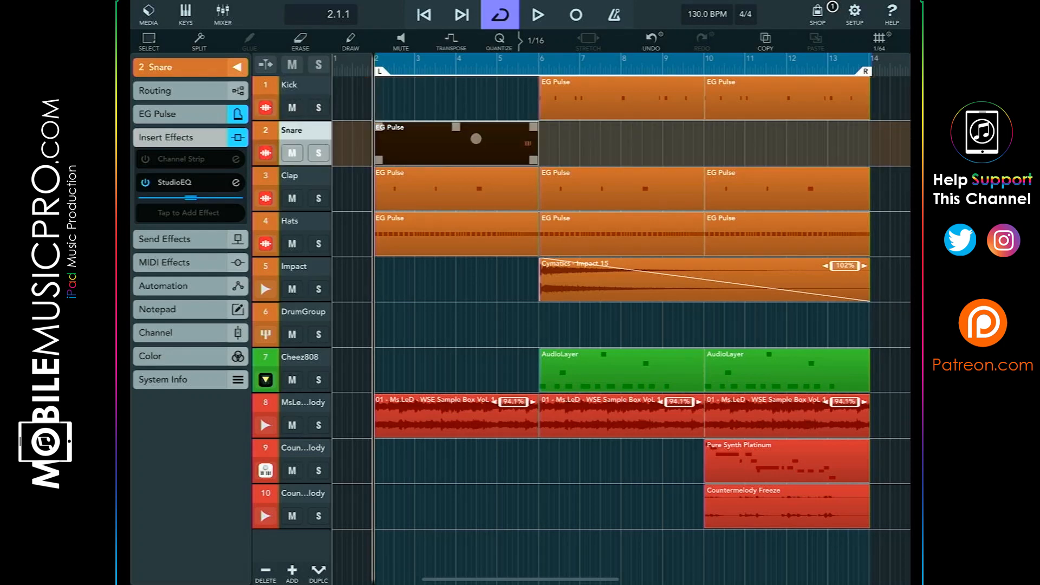
- Check the insert chains of Hats, Impact, DrumGroup and Kick, ending on MsLed melody
click(299, 221)
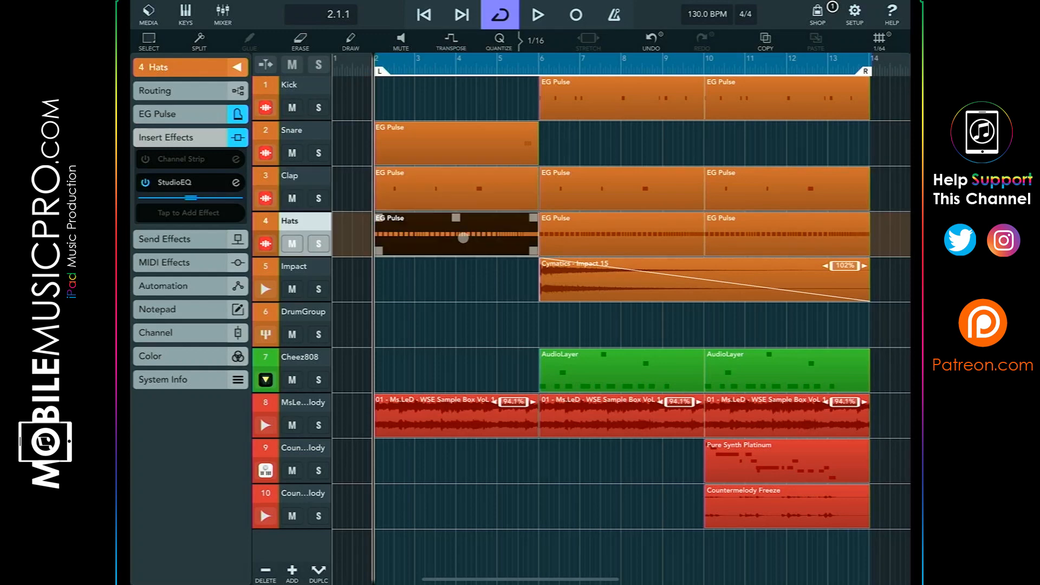
click(303, 266)
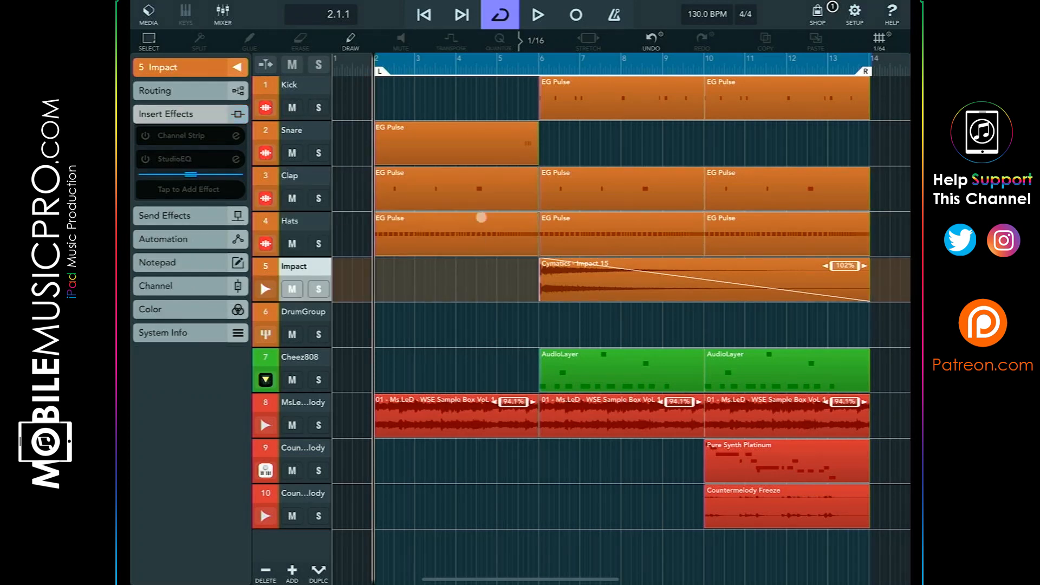
click(304, 312)
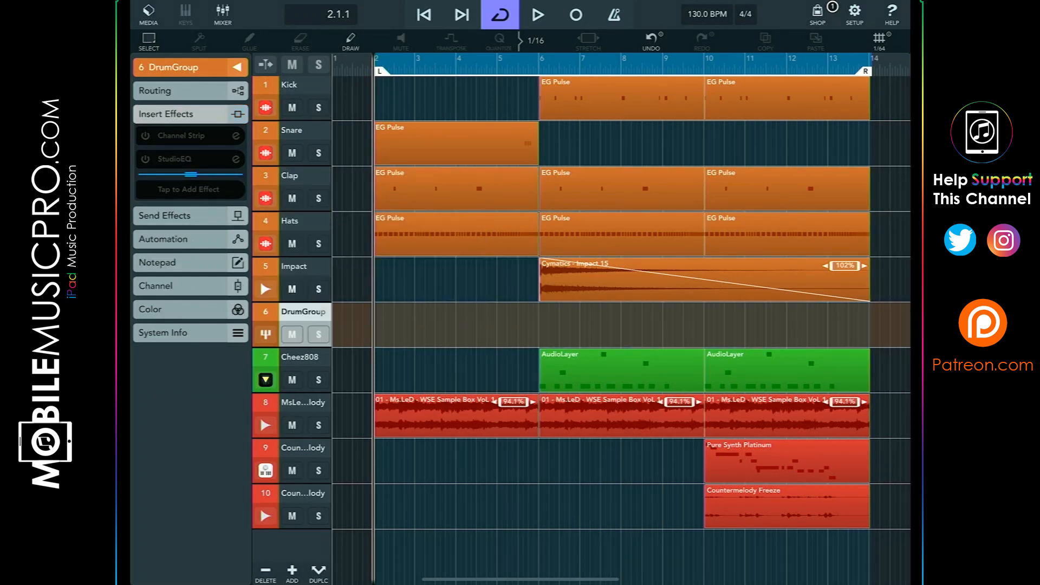
click(291, 85)
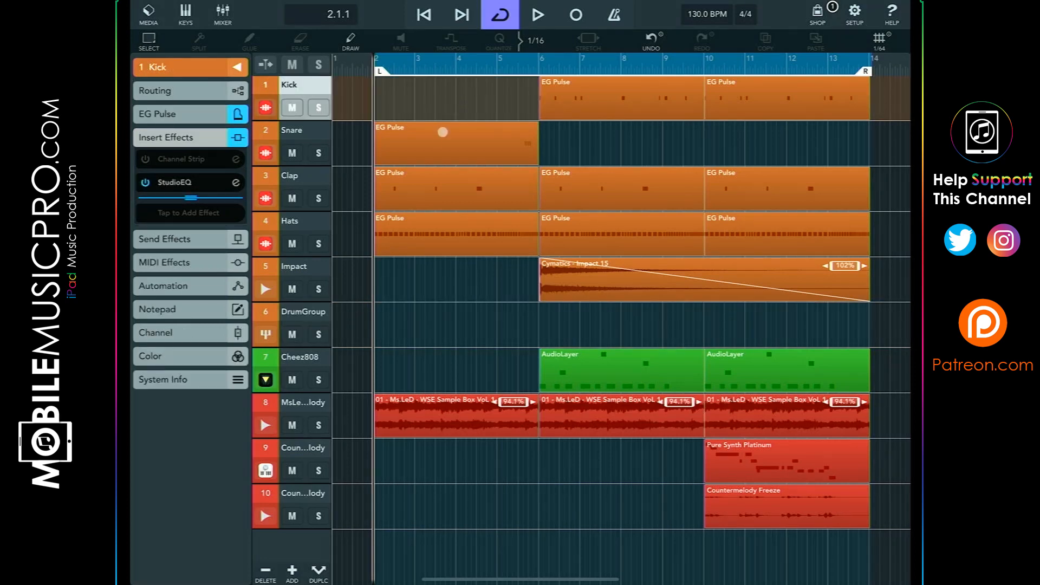
click(291, 221)
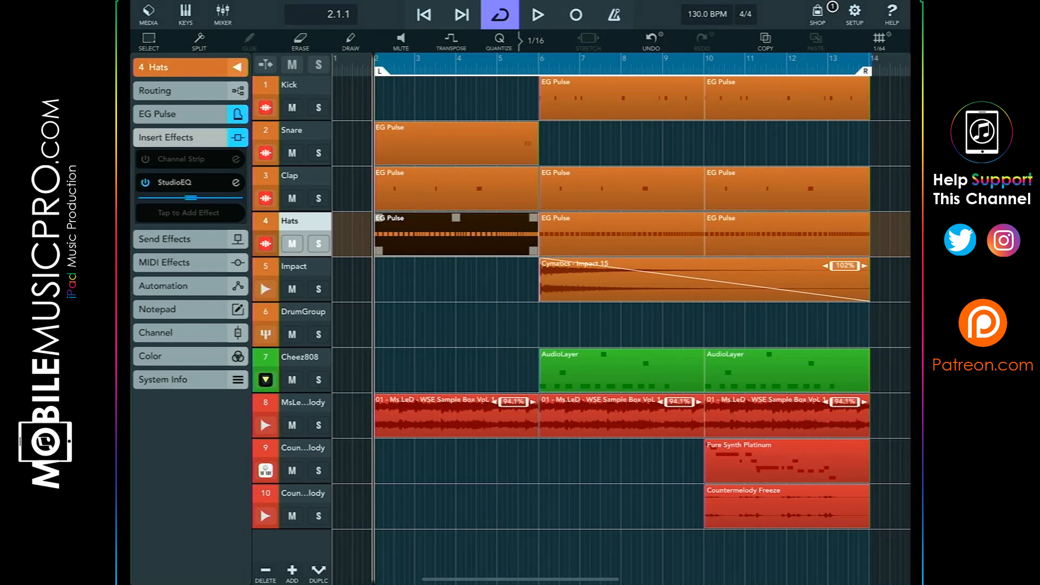
click(304, 266)
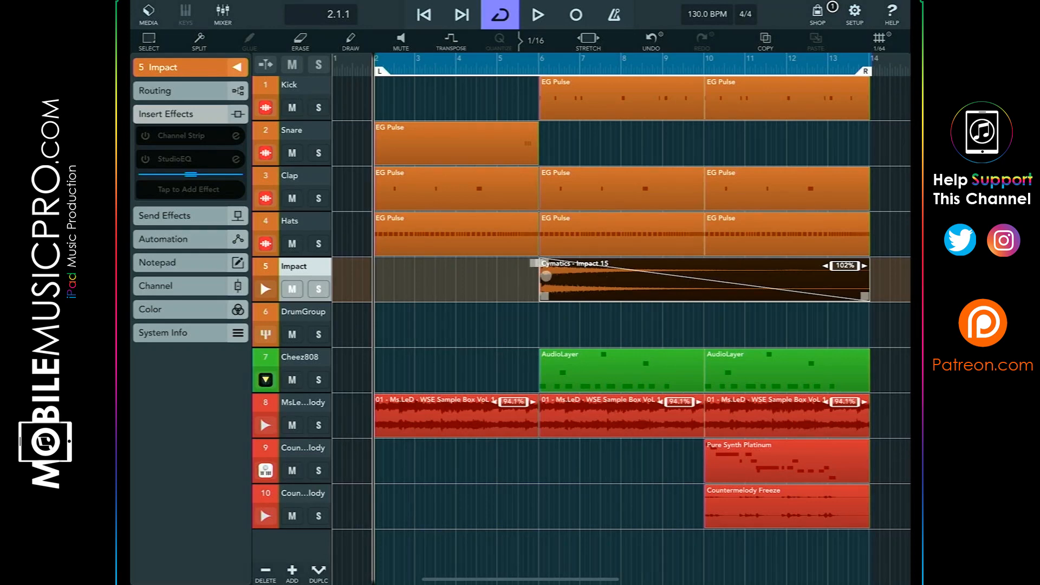
click(302, 357)
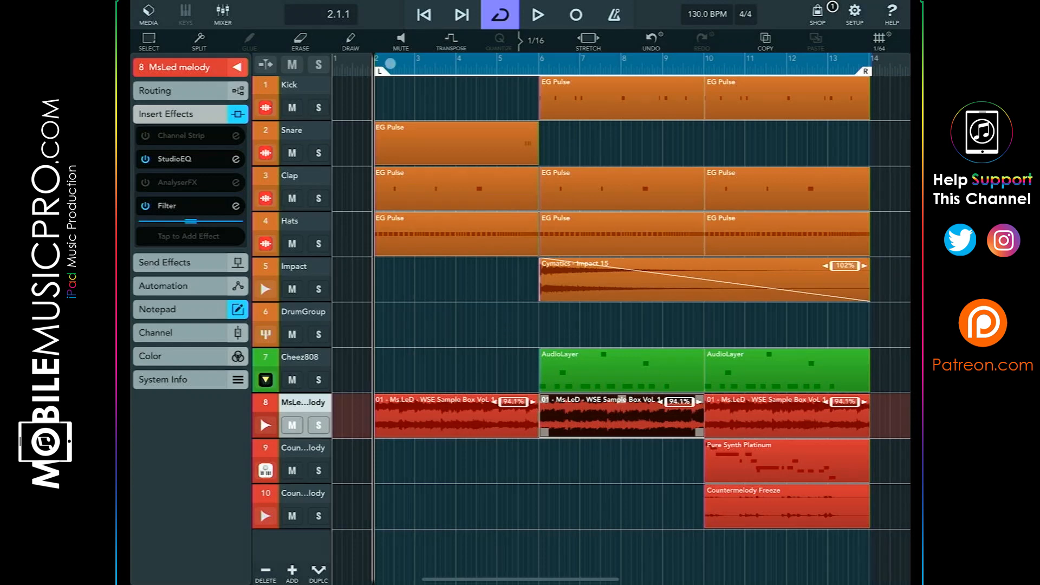
- Show the mixer with levels for all ten channels and the stereo output
click(221, 12)
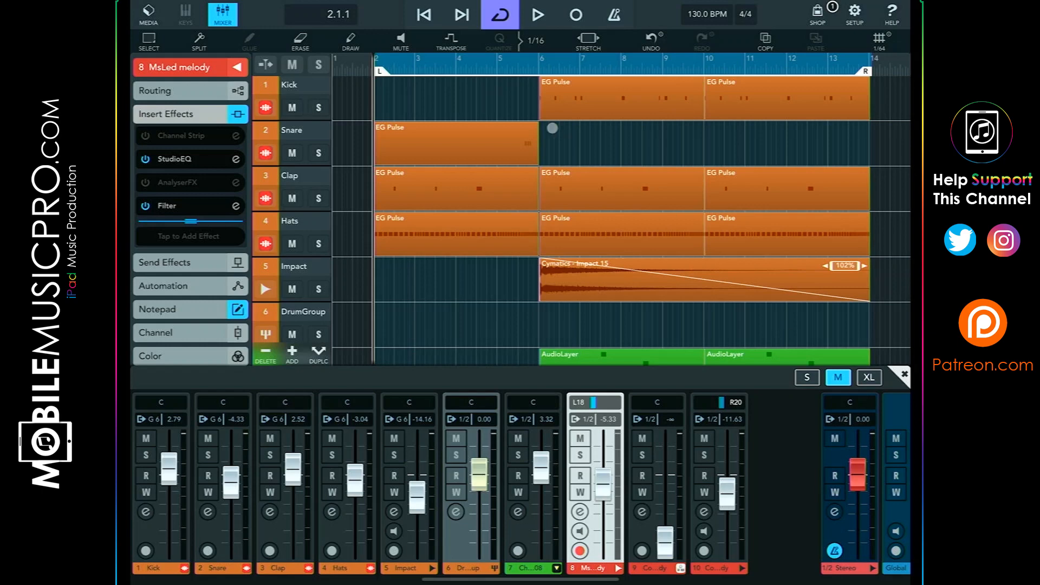
- Play the loop while watching the mixer meters, then stop playback
click(542, 13)
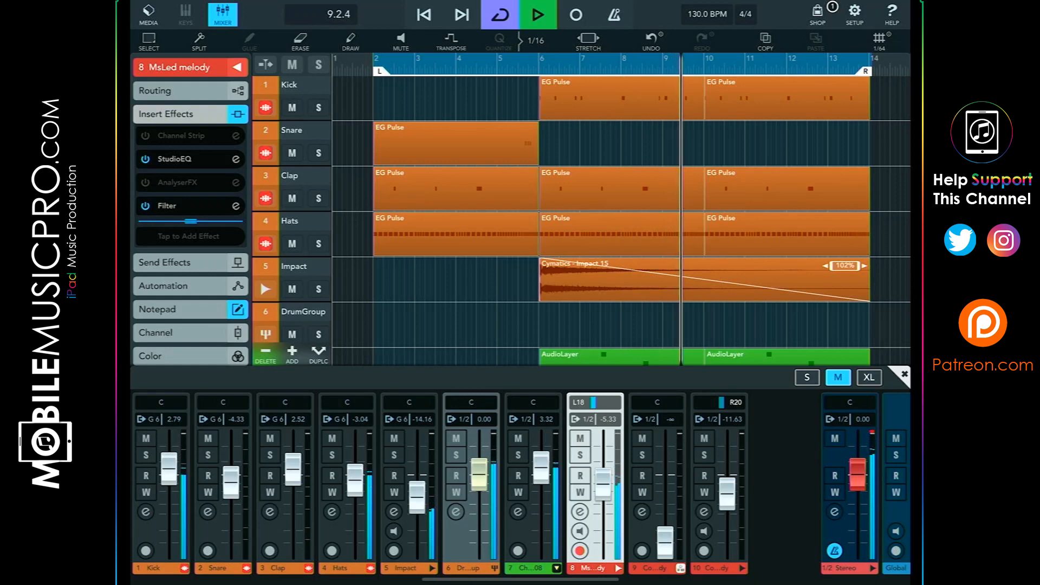
click(538, 14)
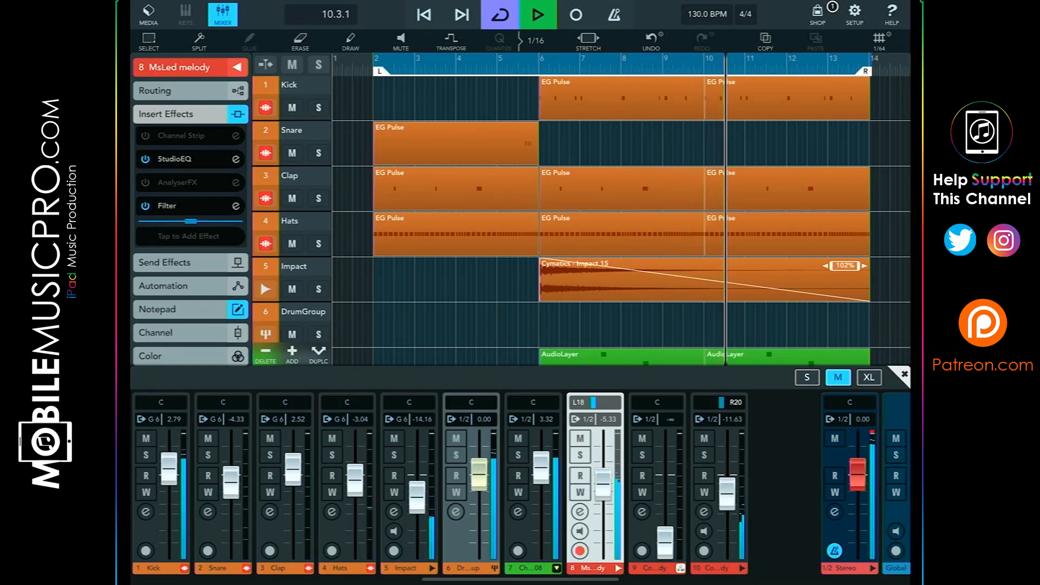
click(543, 12)
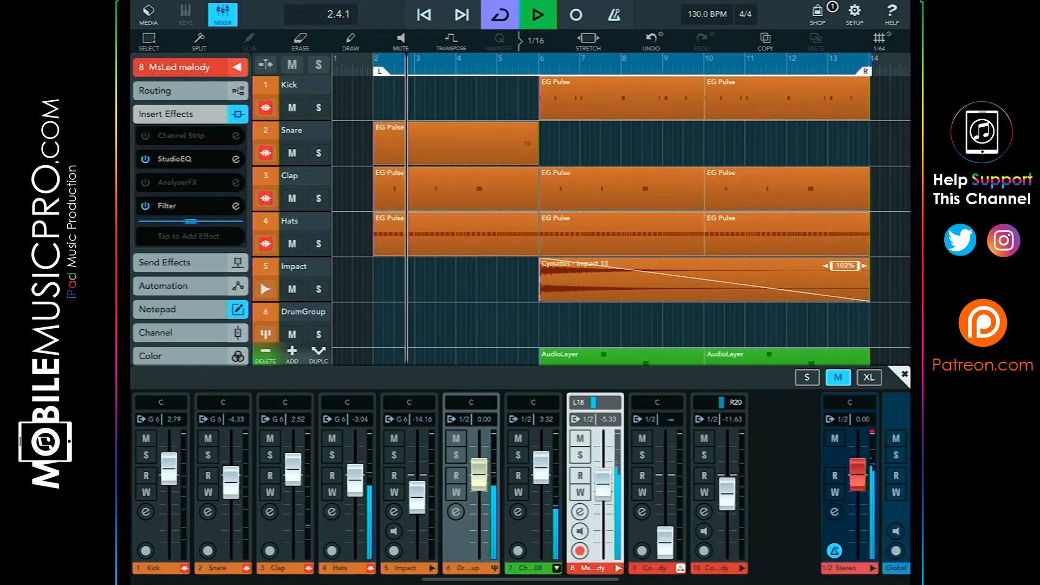
click(540, 14)
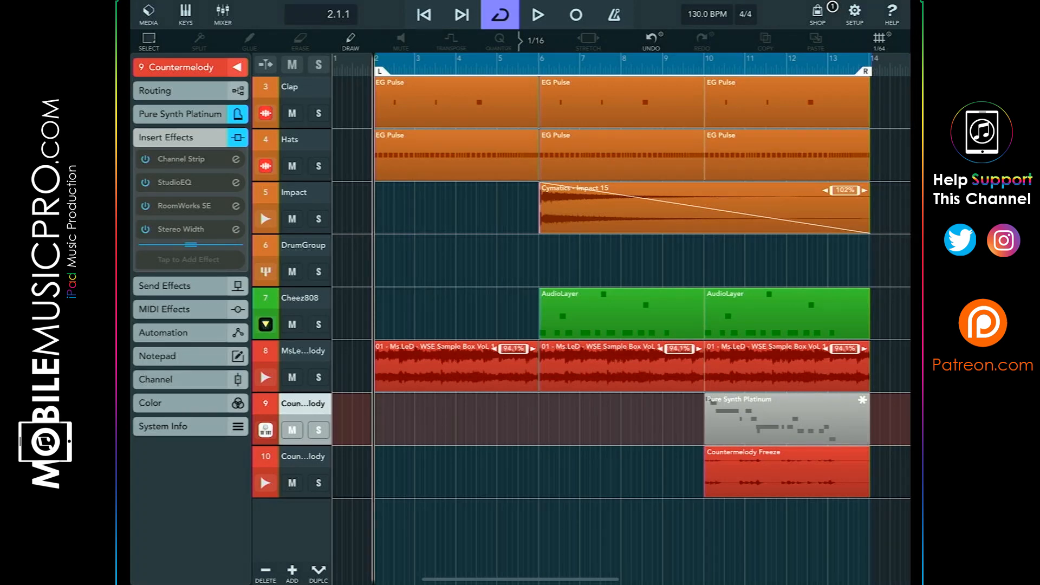
- Reopen the mixer on Countermelody to review the faders now near 0 dB
click(222, 12)
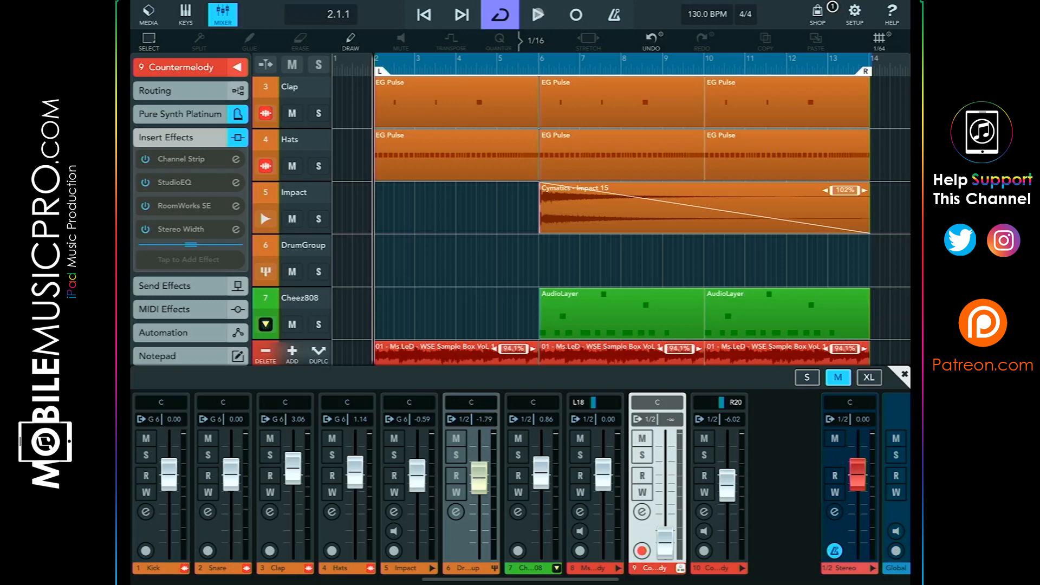
- Play the loop to audition the mix with Impact trimmed to -0.88 dB
click(538, 13)
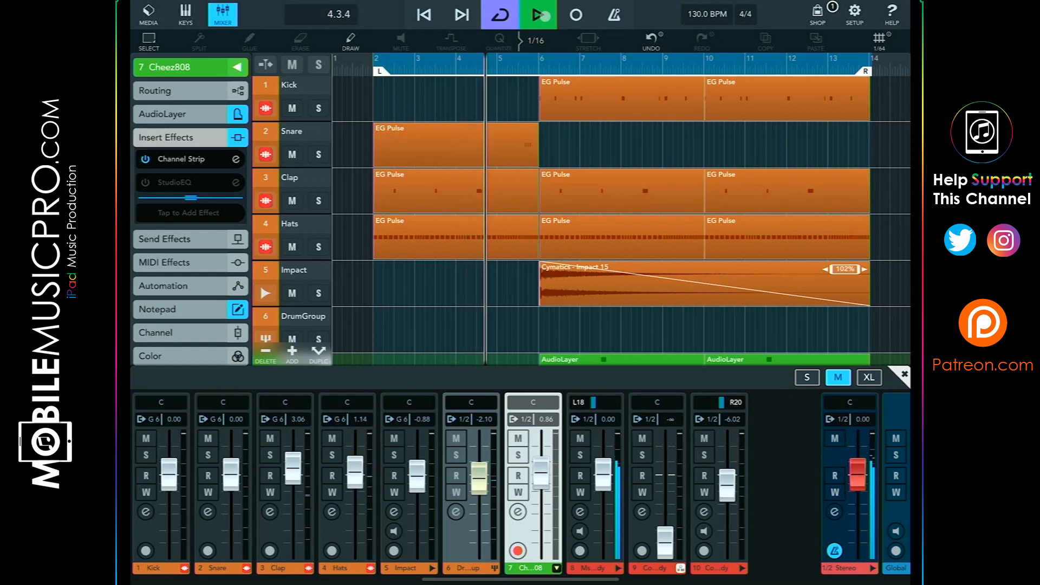
click(543, 13)
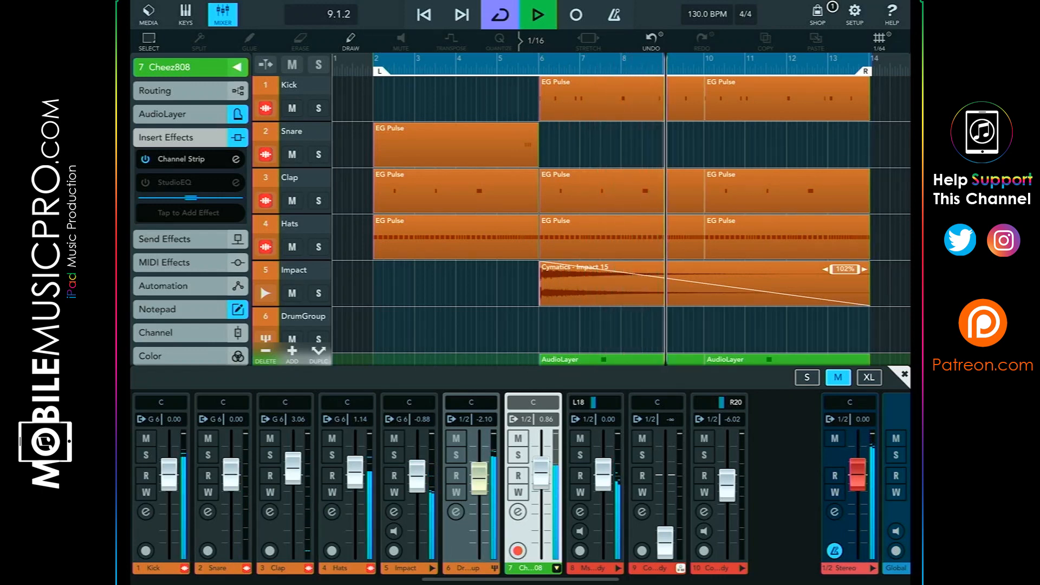
click(538, 13)
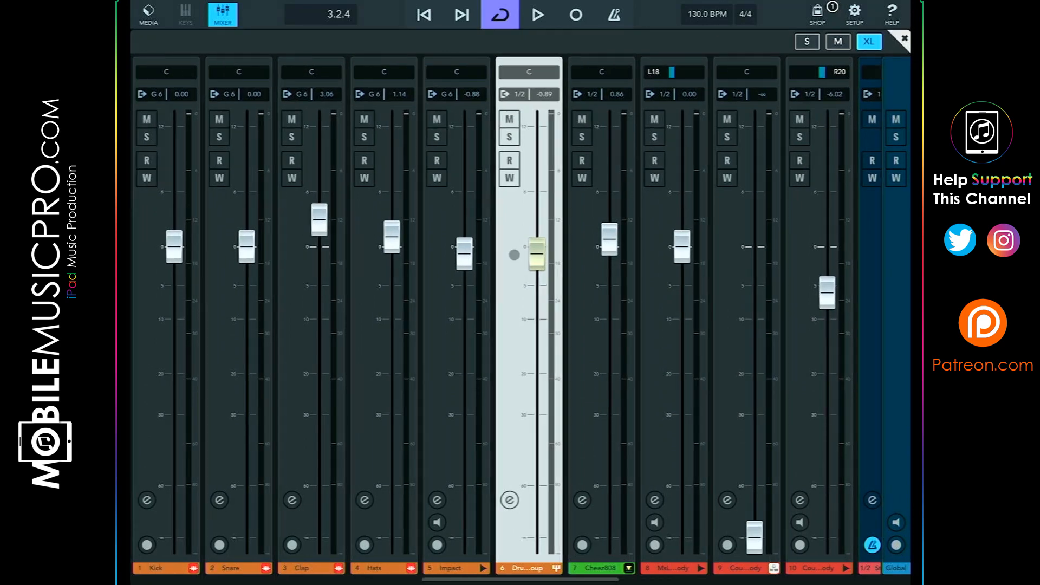
- Pull the DrumGroup fader down to about -28 dB, then raise it back up
drag(537, 254, 537, 261)
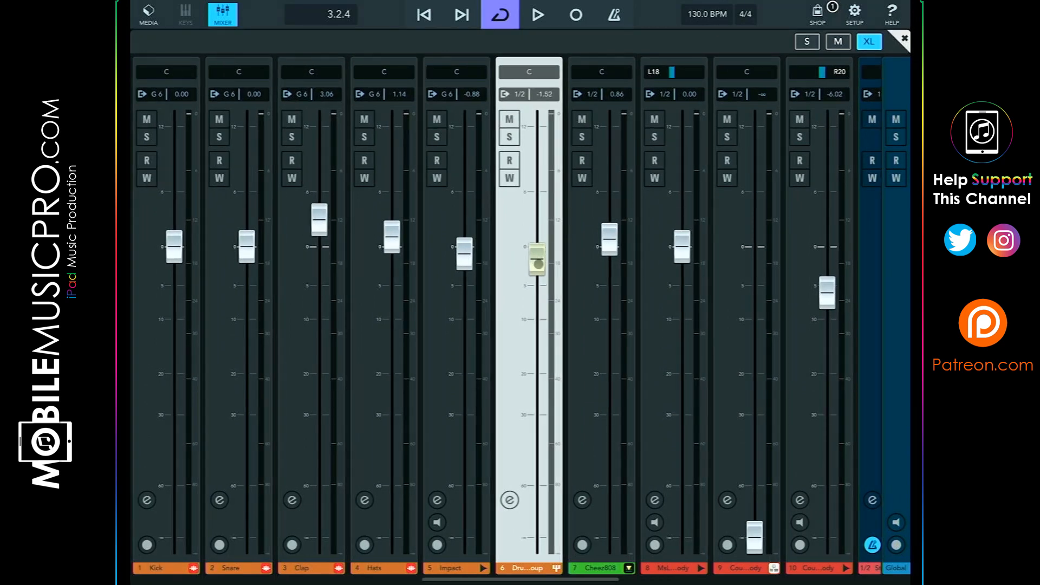
drag(537, 260, 538, 286)
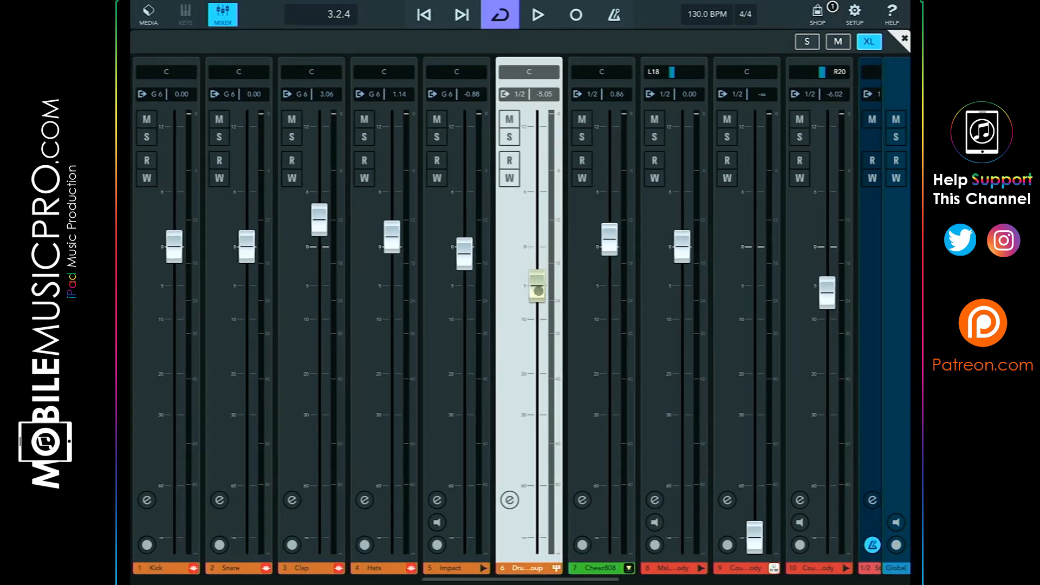
drag(538, 285, 538, 302)
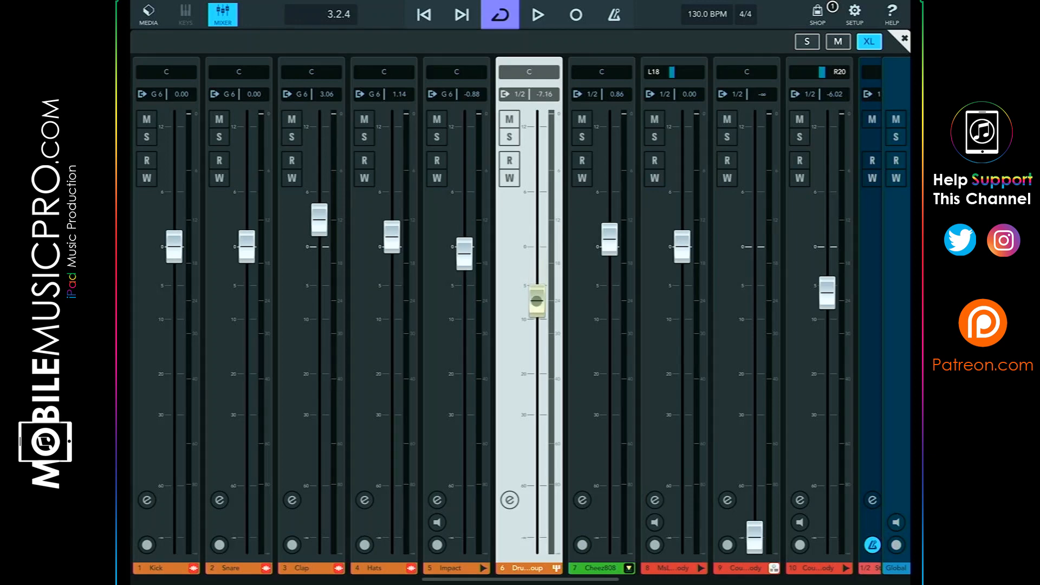
drag(538, 300, 537, 361)
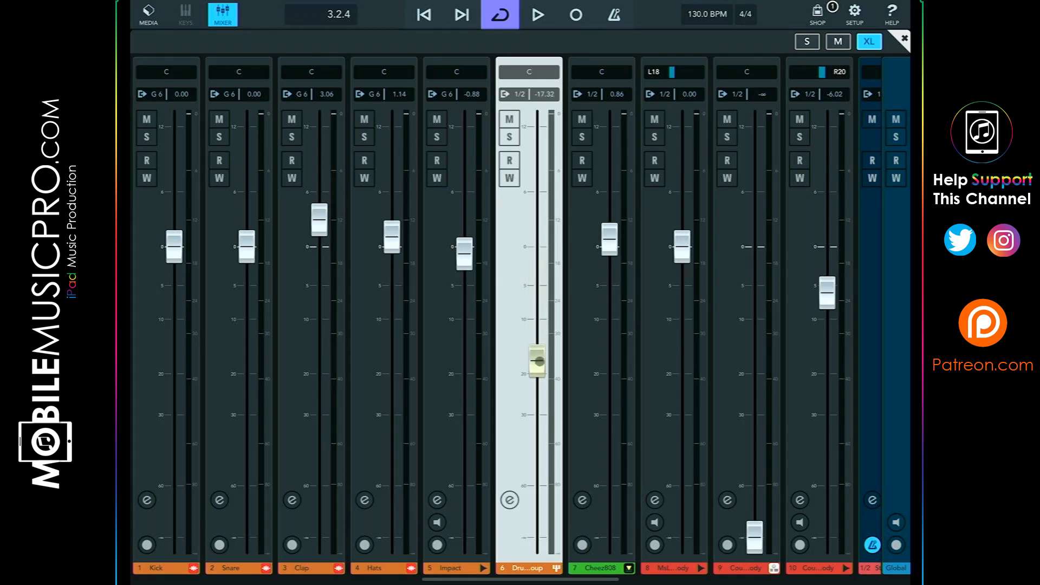
drag(536, 360, 536, 387)
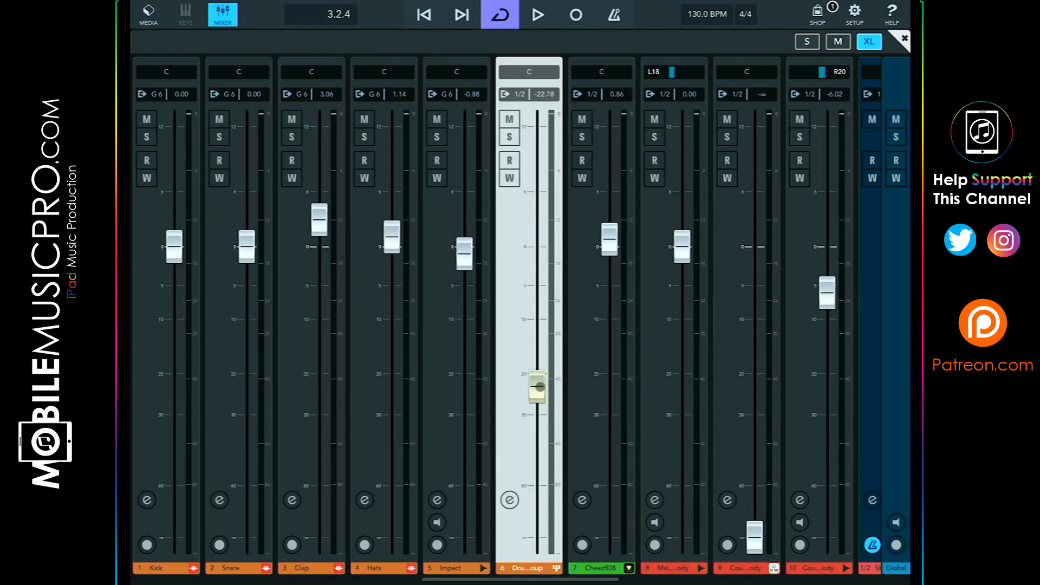
drag(538, 387, 537, 407)
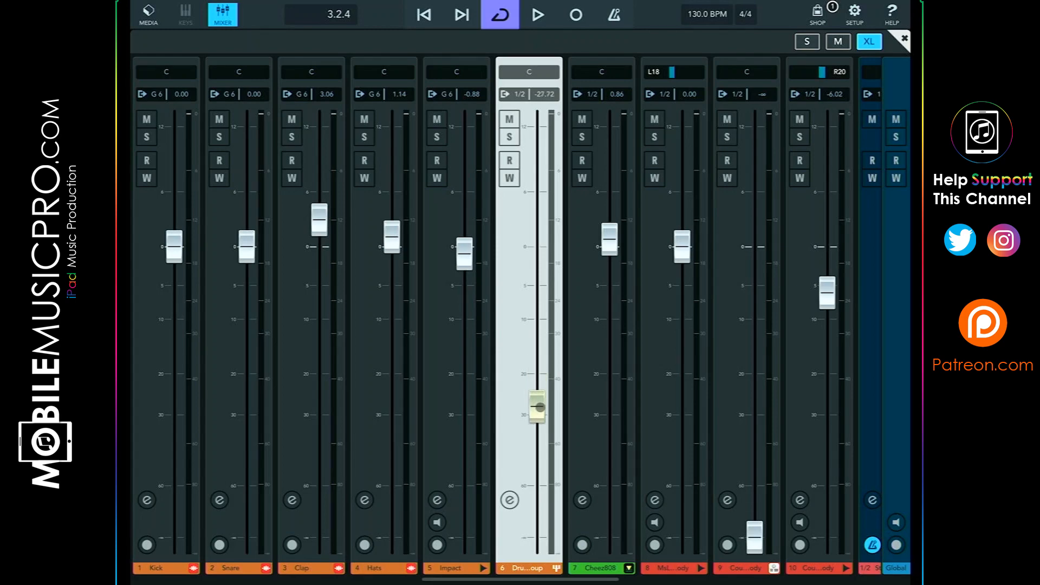
drag(537, 408, 538, 350)
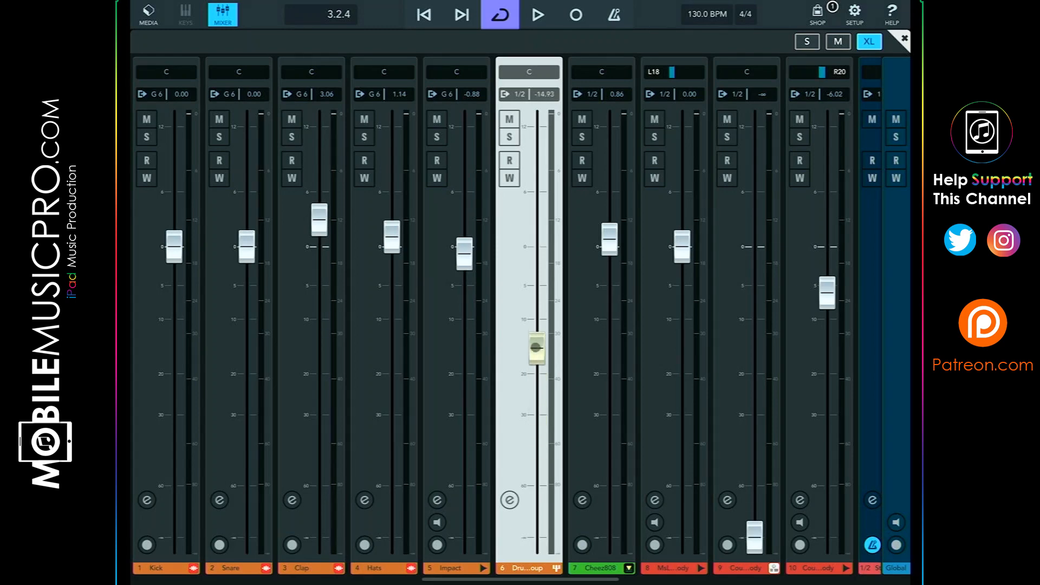
drag(537, 350, 538, 254)
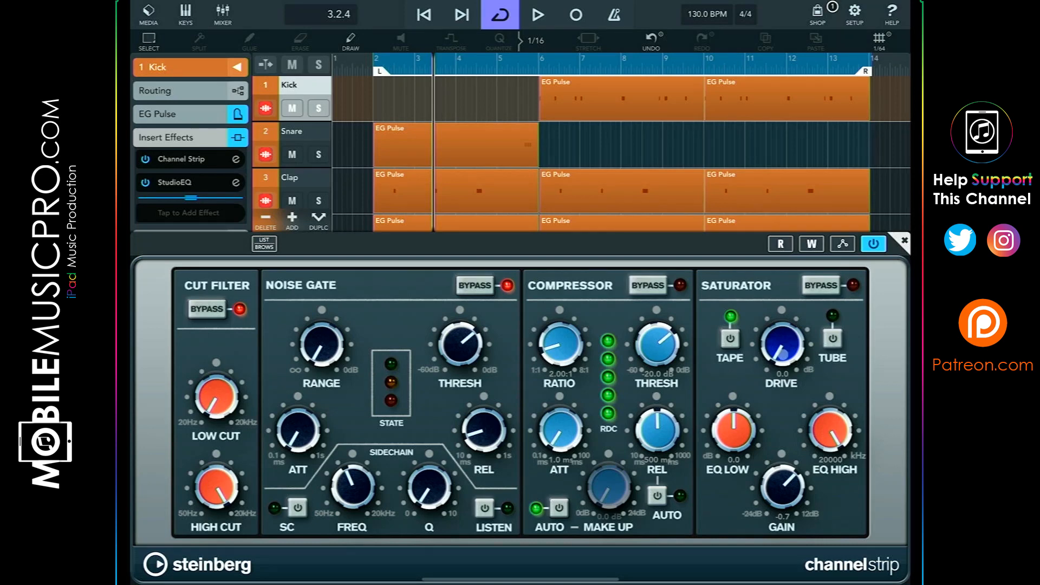
- Raise the Kick Channel Strip saturator drive to 5.2 dB
drag(780, 345, 789, 335)
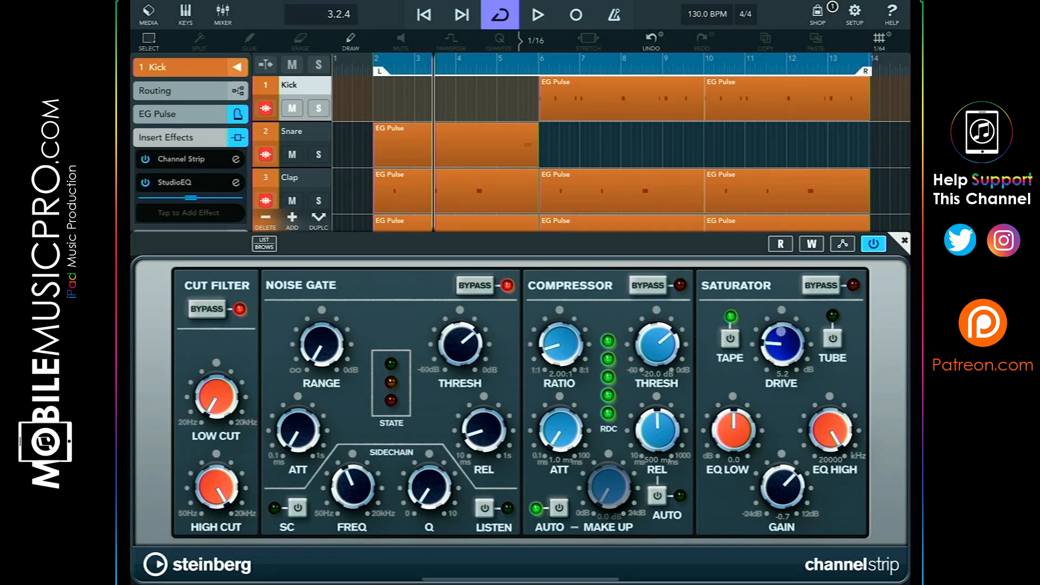
drag(781, 338, 786, 328)
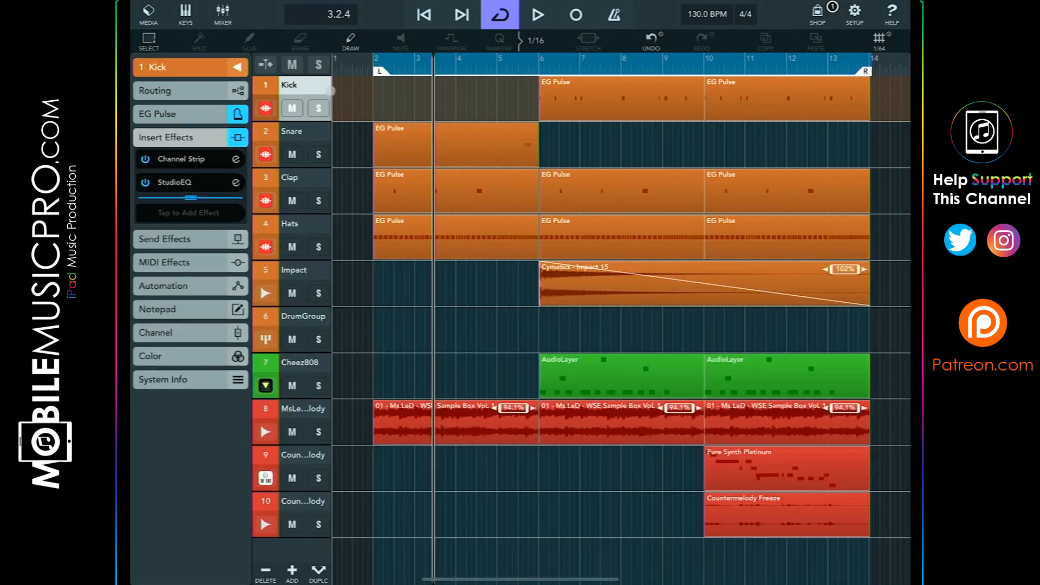
- Inspect routing on Kick and DrumGroup, which receives five track inputs, with the mixer showing
click(223, 12)
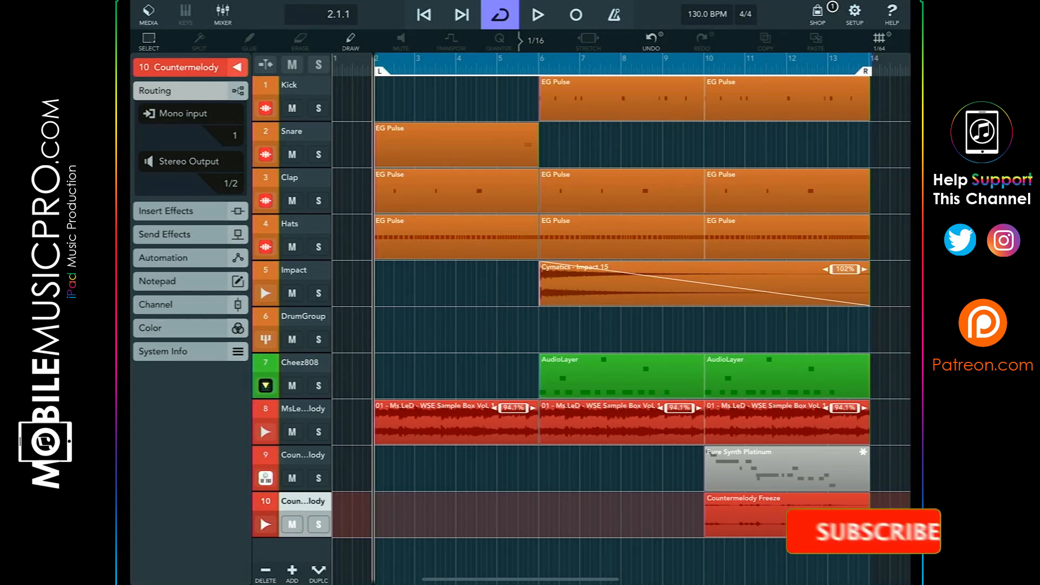
click(863, 531)
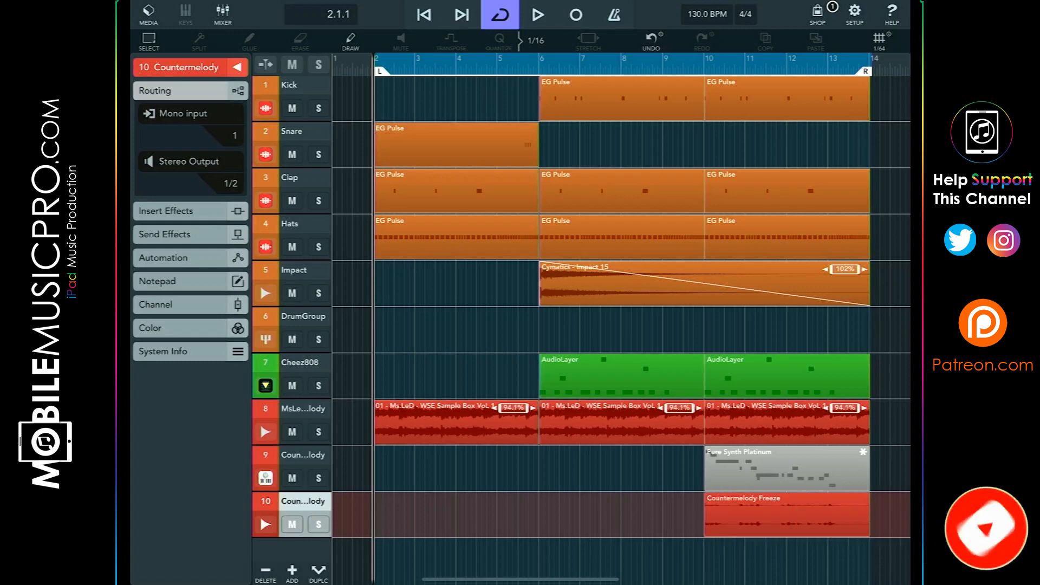
click(291, 85)
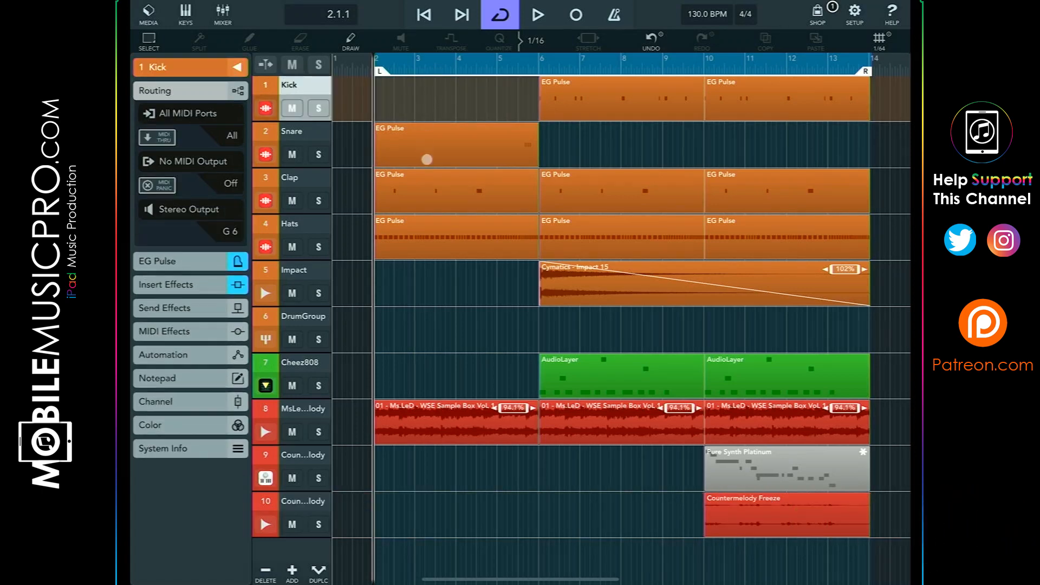
click(303, 316)
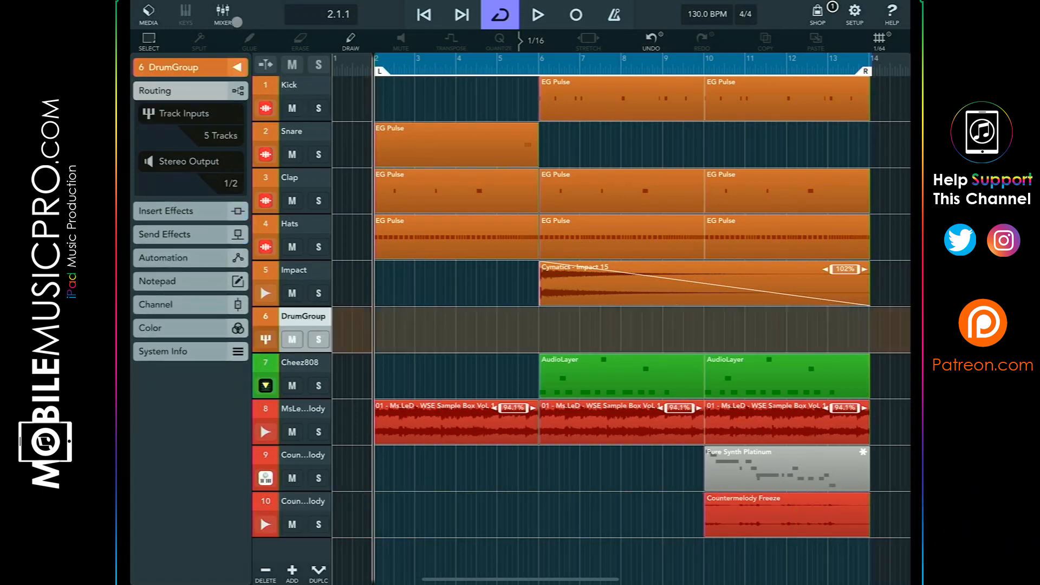
click(223, 13)
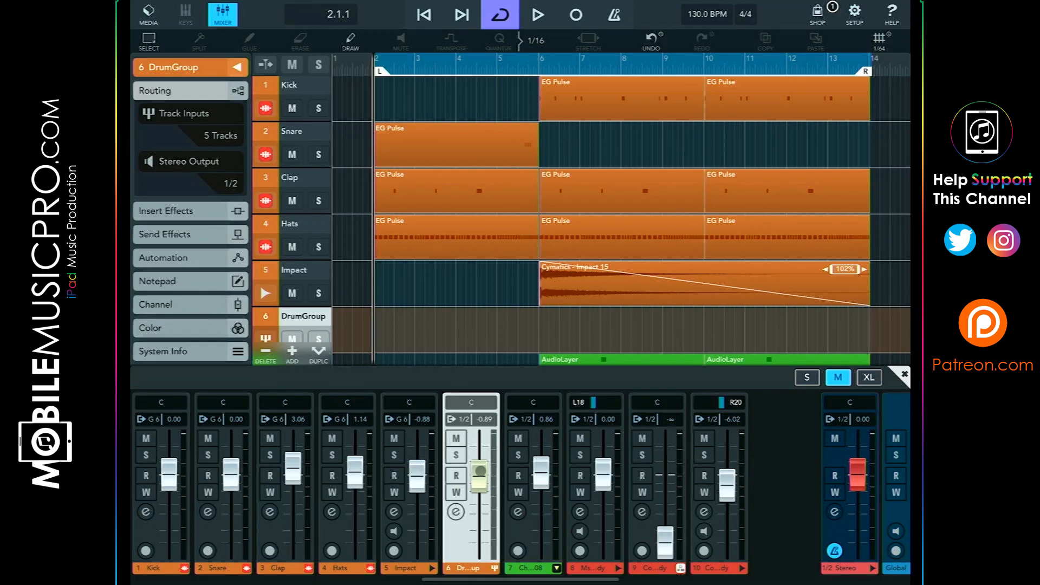
- Drag the DrumGroup fader to -0.89 dB
drag(478, 458, 479, 478)
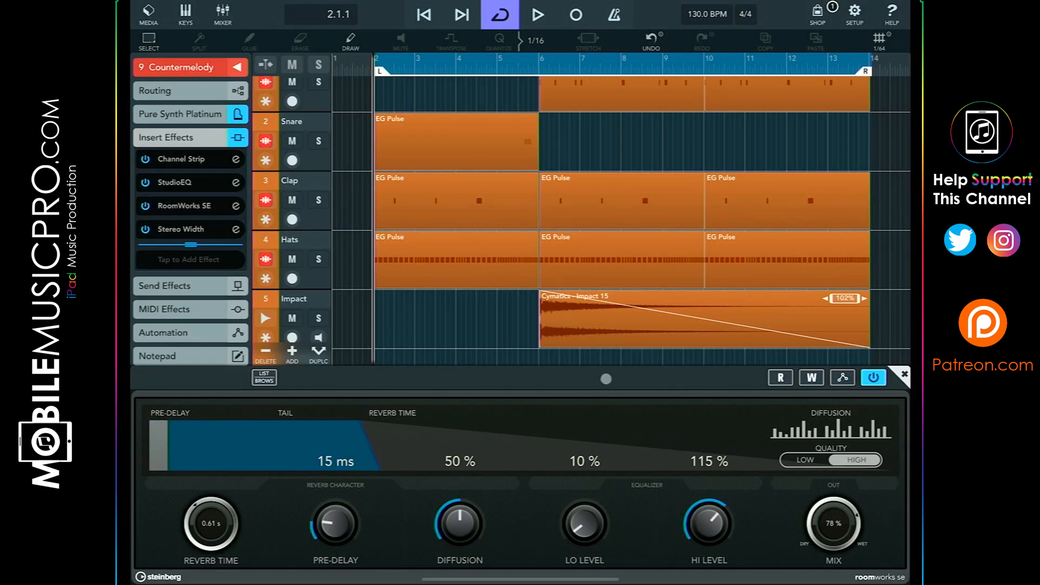
- Show the RoomWorks SE reverb panel in Countermelody's insert chain
click(179, 229)
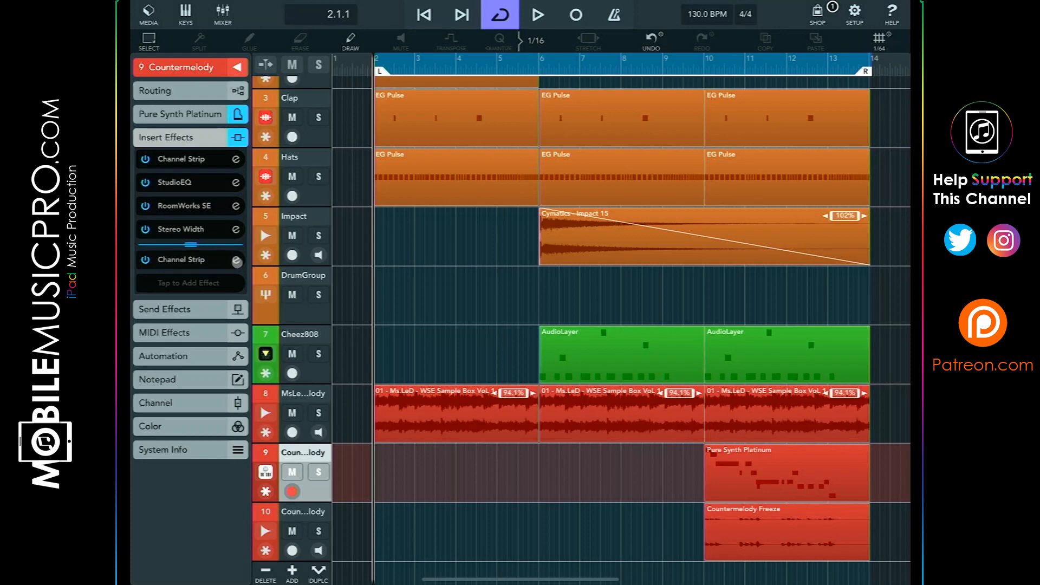
- Open the Countermelody track's Channel Strip insert to show its filter, gate, compressor and saturator
click(182, 160)
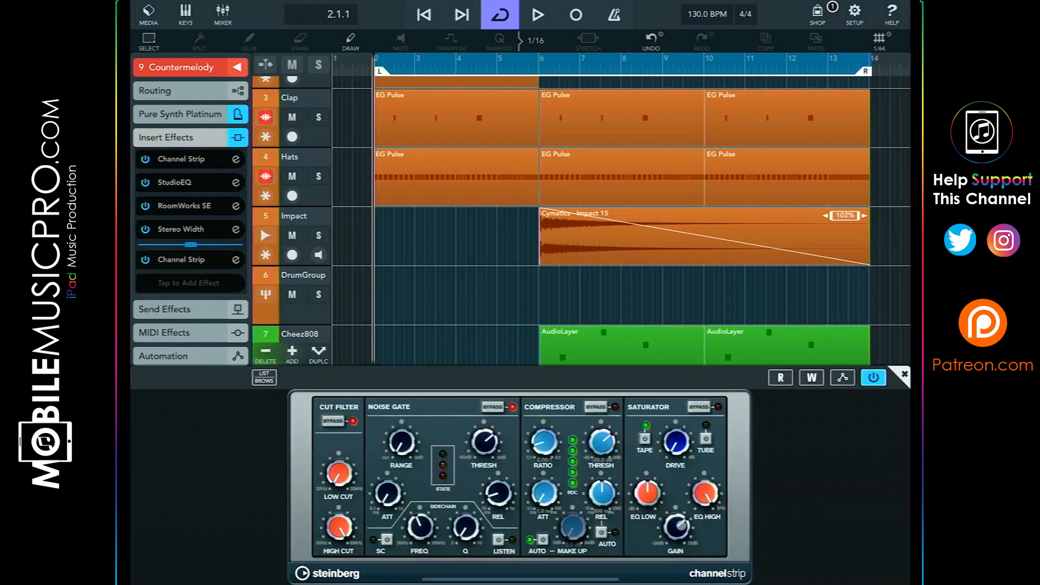